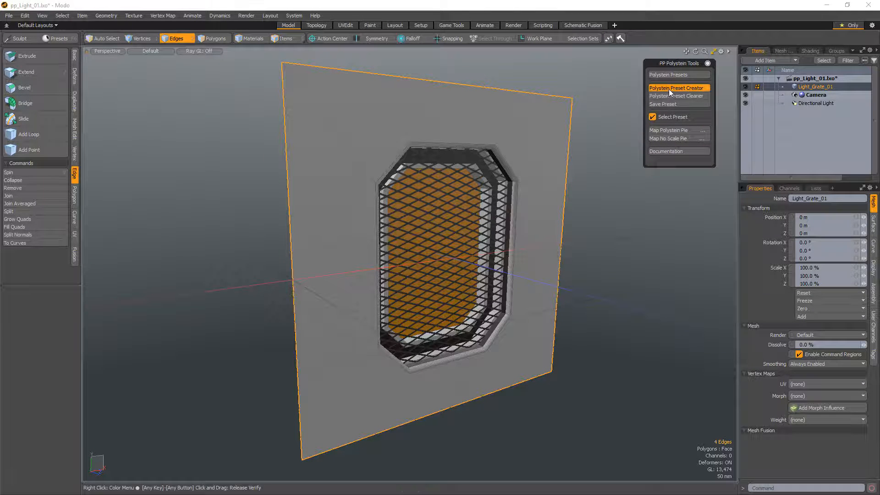
- Create a Polystein preset from Light_Grate_01 and save it as pp_Light_Grate
{"action": "left_click", "coordinate": [676, 88]}
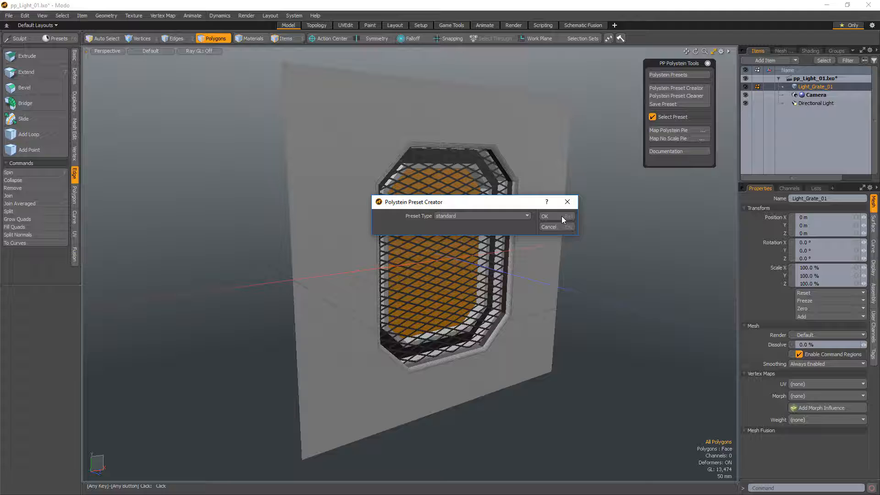
{"action": "left_click", "coordinate": [481, 216]}
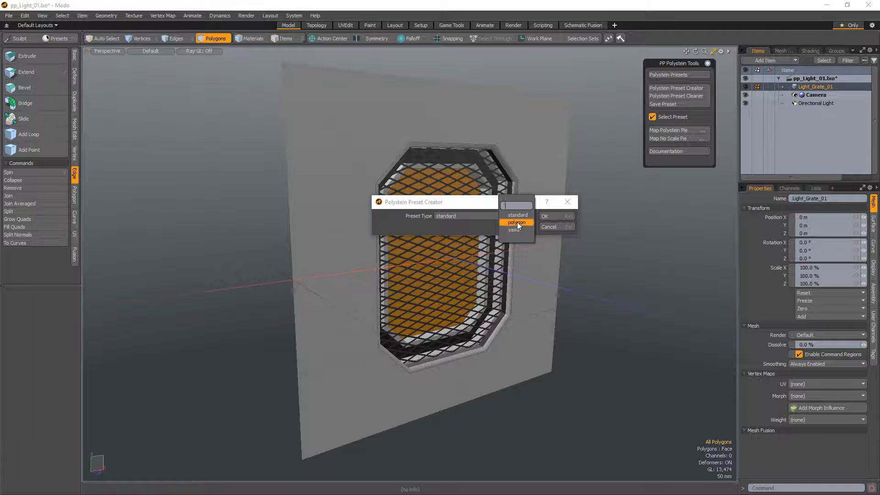
{"action": "left_click", "coordinate": [554, 215]}
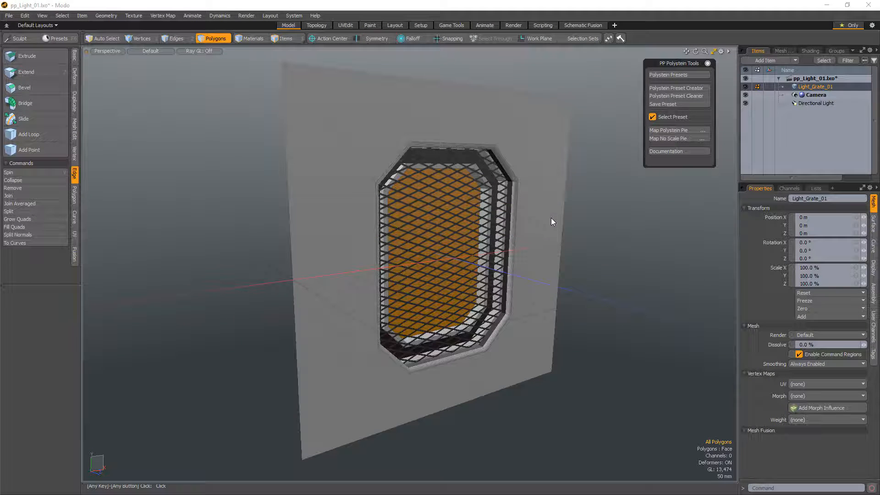
{"action": "left_click", "coordinate": [664, 104]}
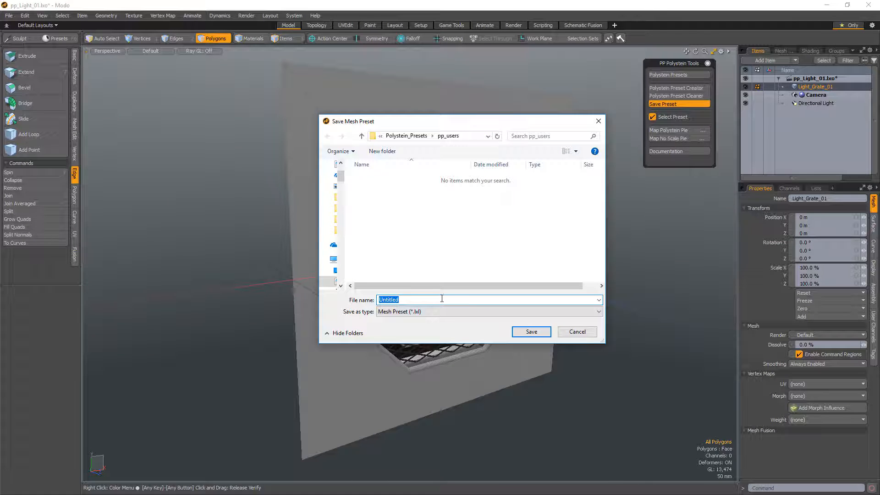
{"action": "type", "text": "pp_Light_Grate"}
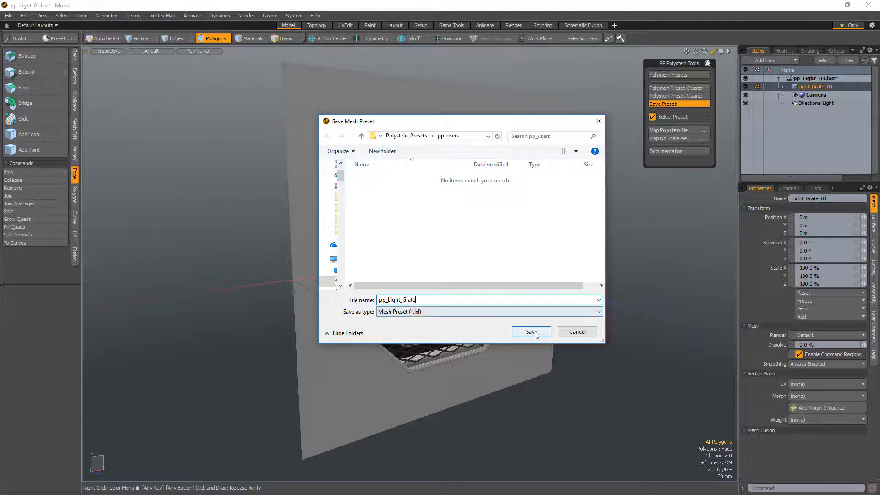
{"action": "left_click", "coordinate": [531, 332]}
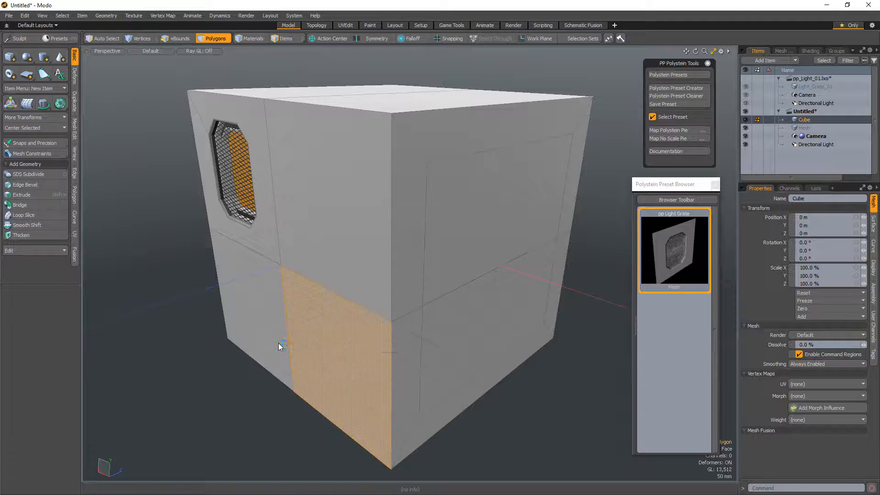
- Stamp pp_Light_Grate onto three cube faces and set Light_Grate_01 as its thumbnail
{"action": "key", "text": "shift+f"}
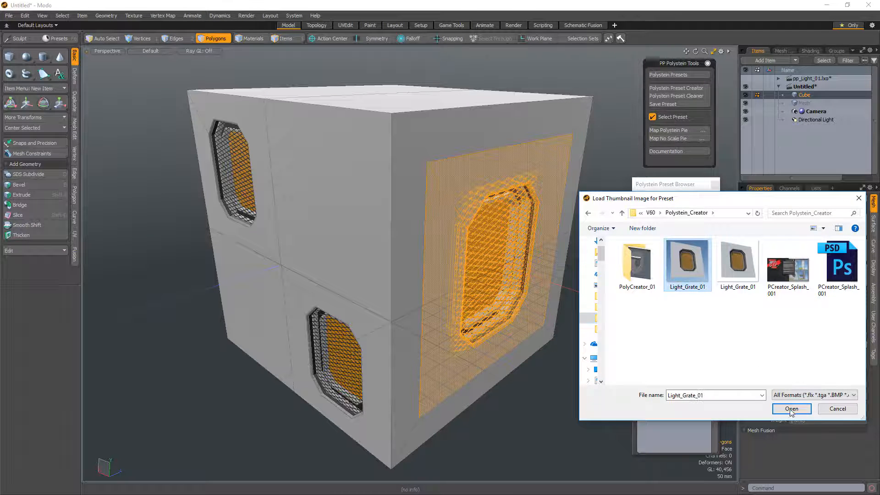
{"action": "left_click", "coordinate": [791, 408]}
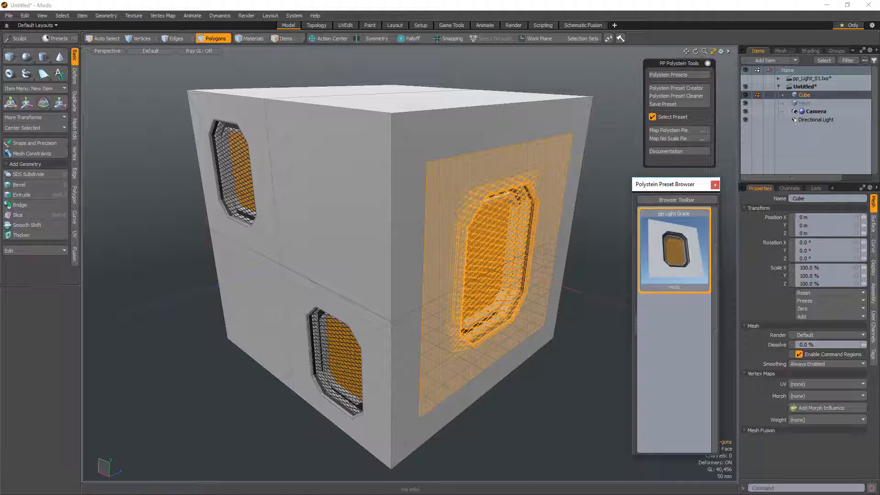